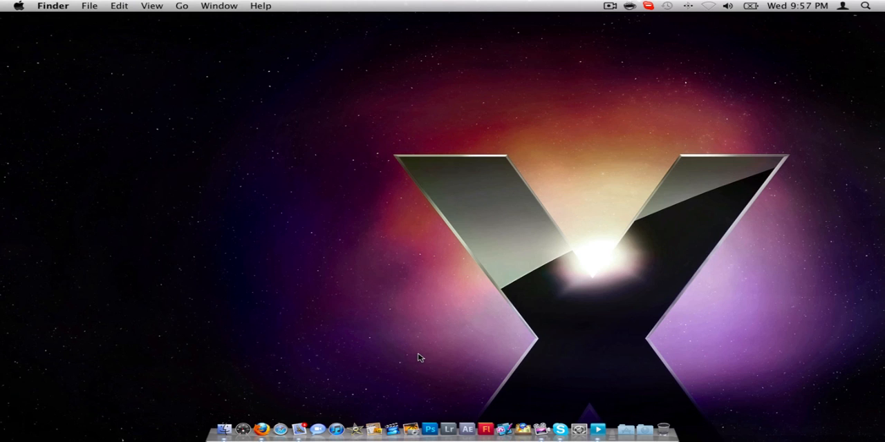
mouse_move(633, 431)
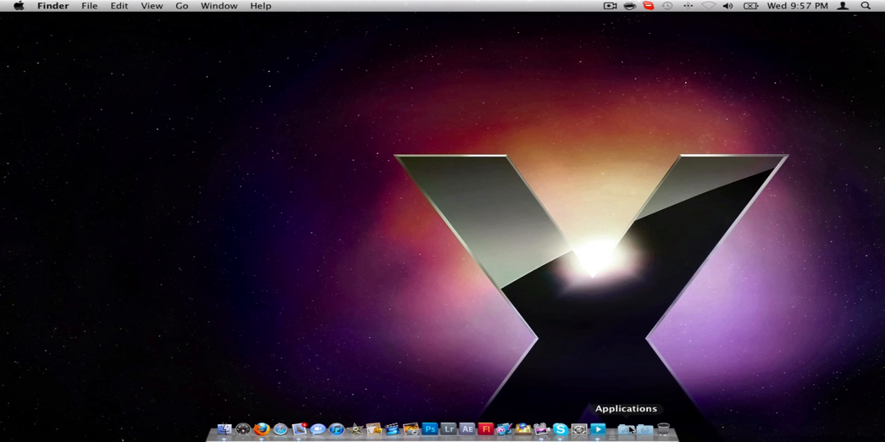
Jump to the hidden /private folder showing etc, tftpboot, tmp and var
left_click(633, 430)
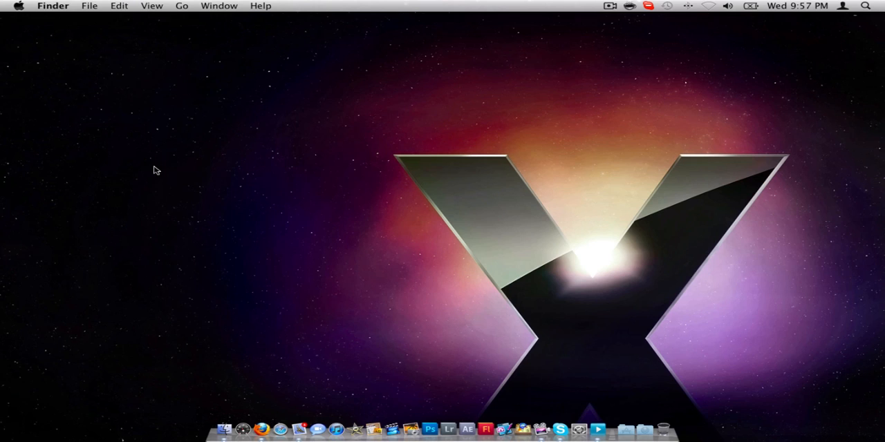
mouse_move(86, 45)
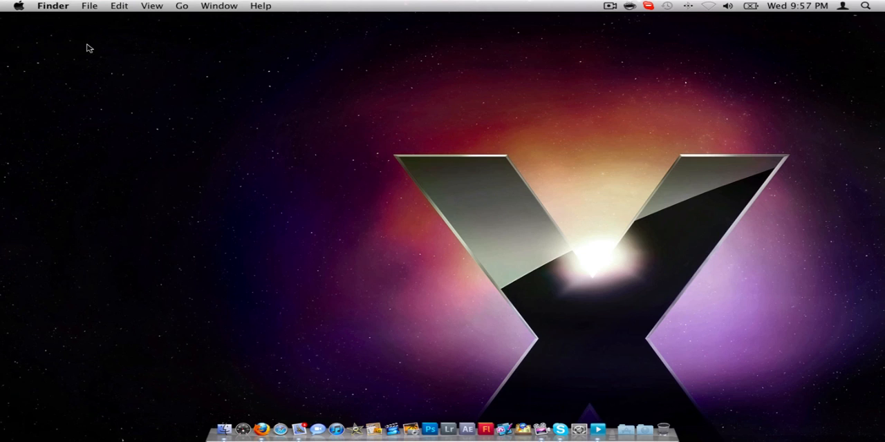
mouse_move(224, 10)
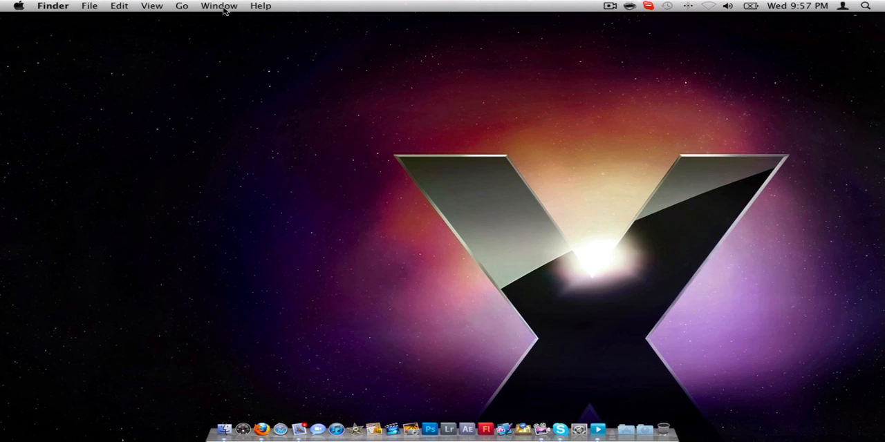
left_click(182, 6)
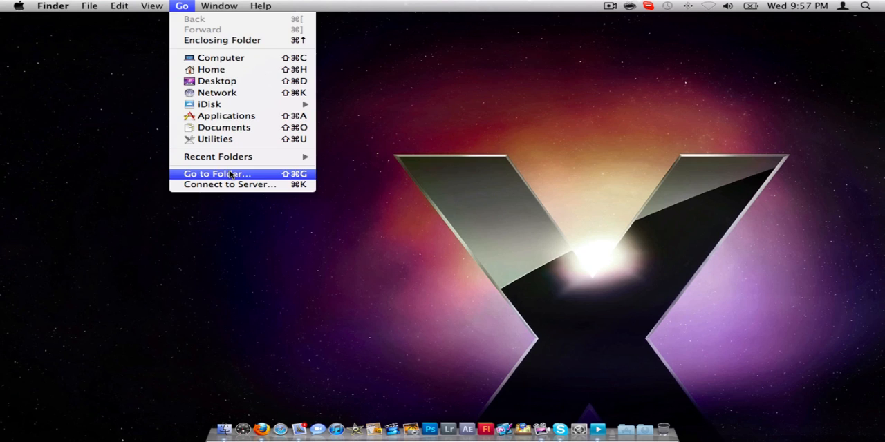
left_click(216, 174)
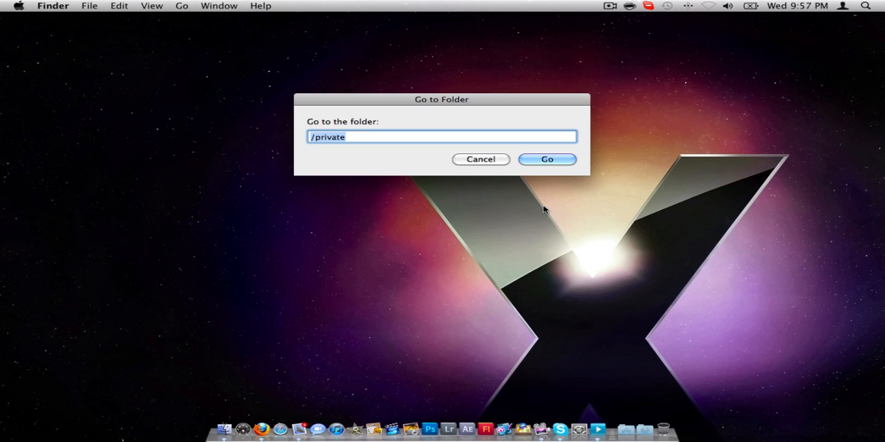
left_click(547, 161)
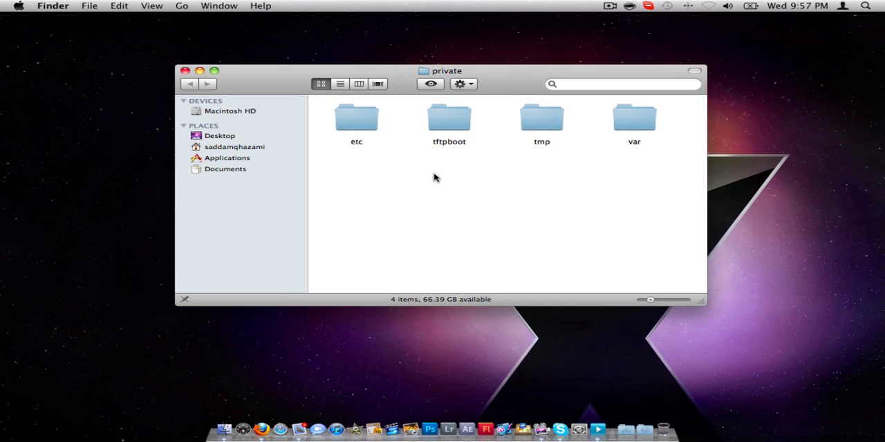
mouse_move(353, 123)
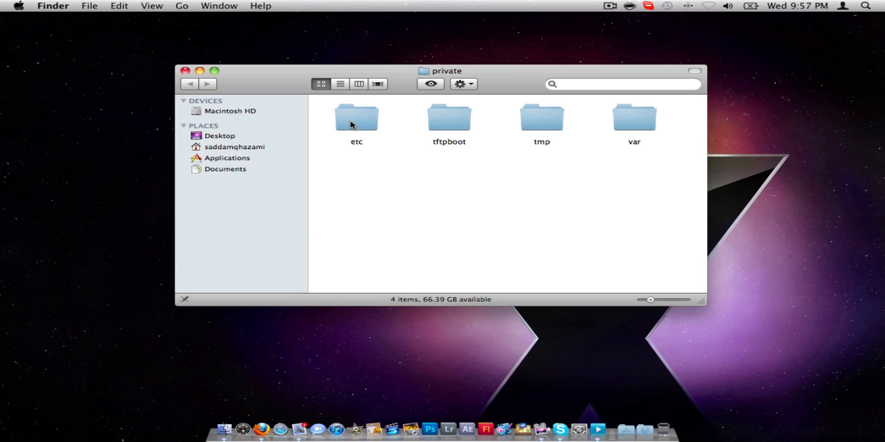
mouse_move(376, 129)
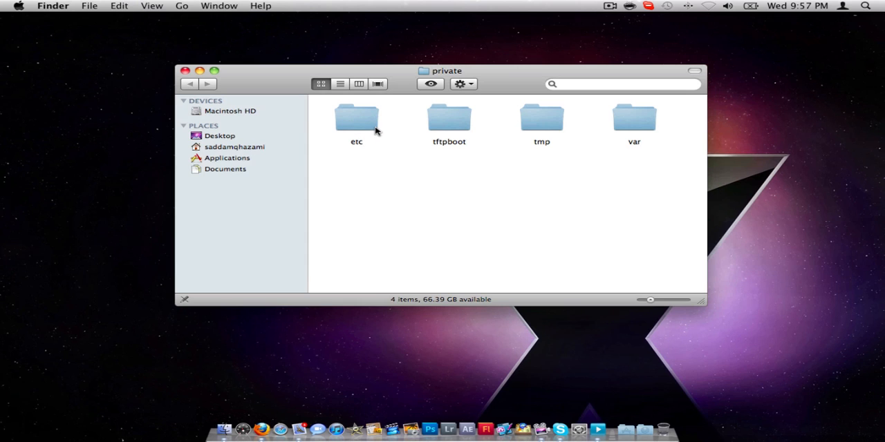
Bring up Get Info for the etc folder and unlock its permissions for editing
right_click(356, 122)
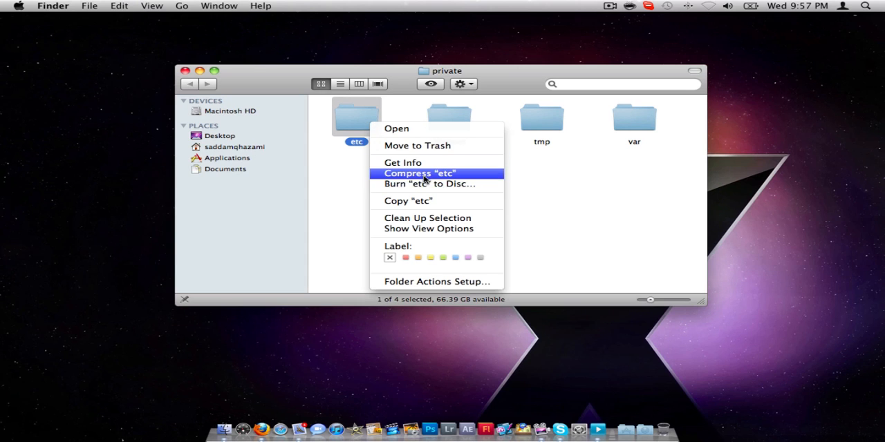
left_click(402, 163)
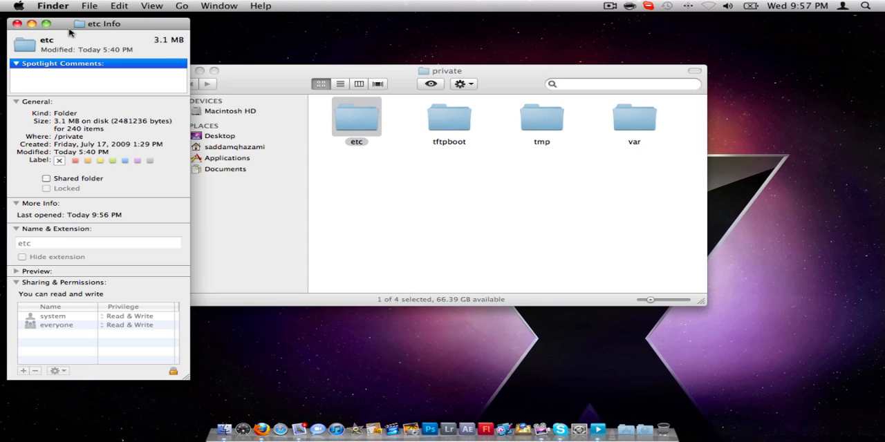
left_click_drag(96, 23, 431, 23)
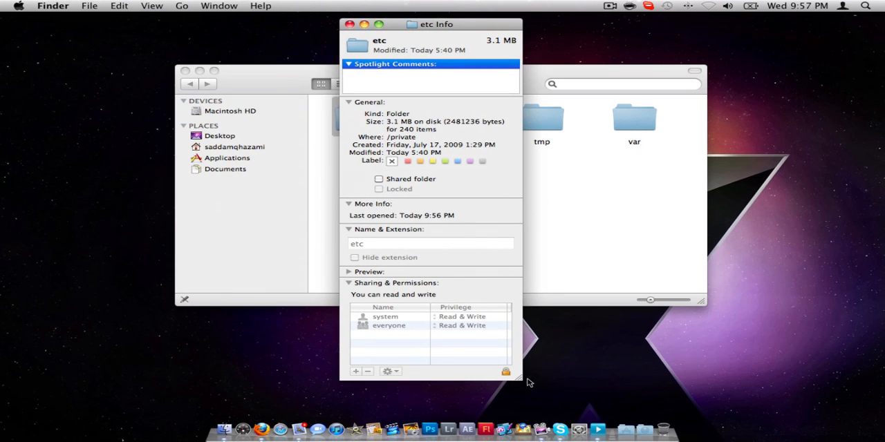
left_click(503, 371)
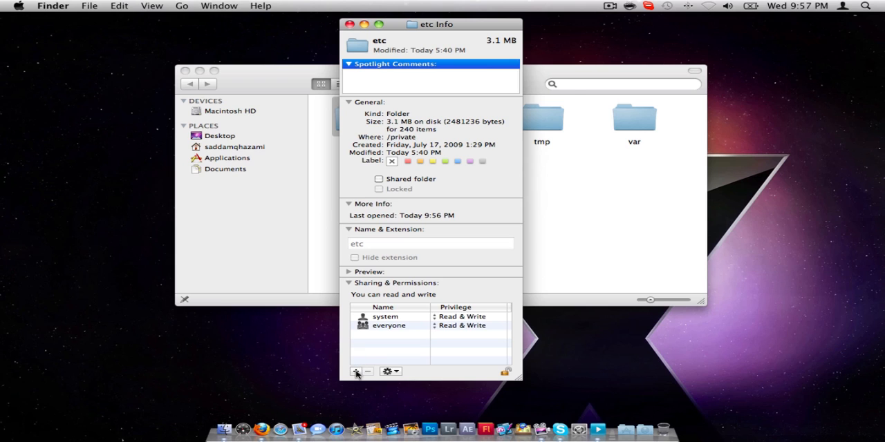
Add the Administrators group to etc with Read & Write privilege and close the panel
left_click(356, 372)
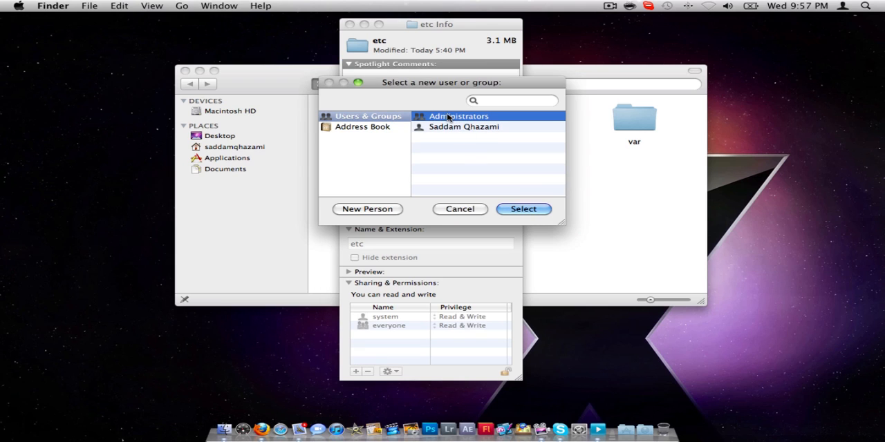
left_click(523, 209)
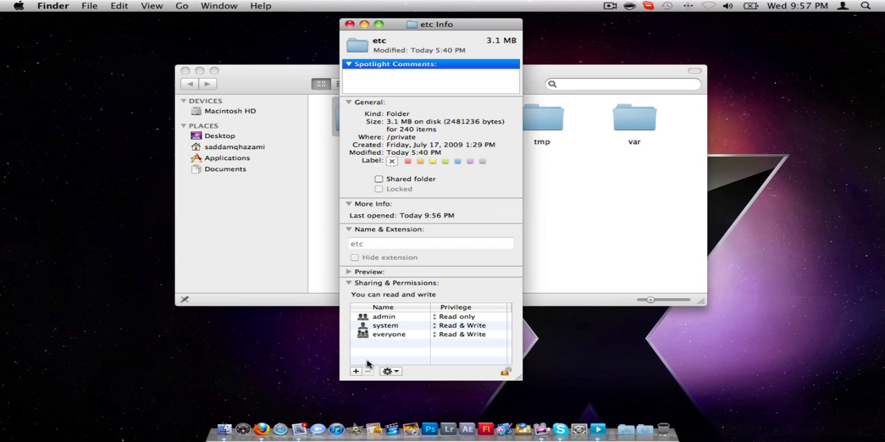
left_click(357, 372)
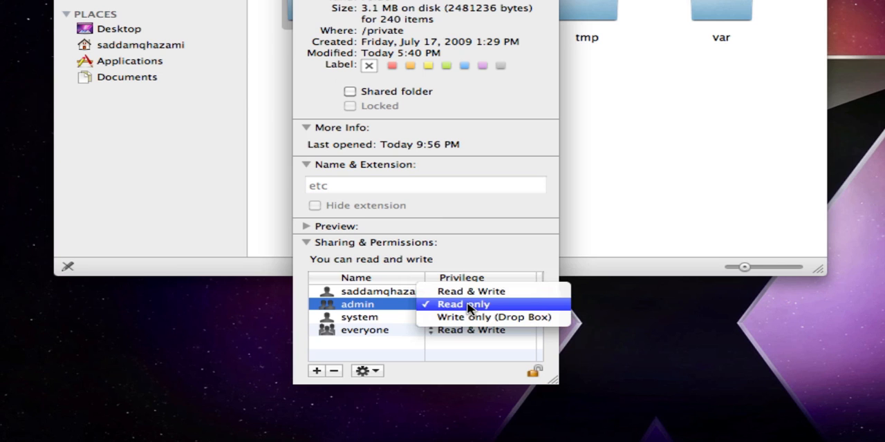
left_click(473, 290)
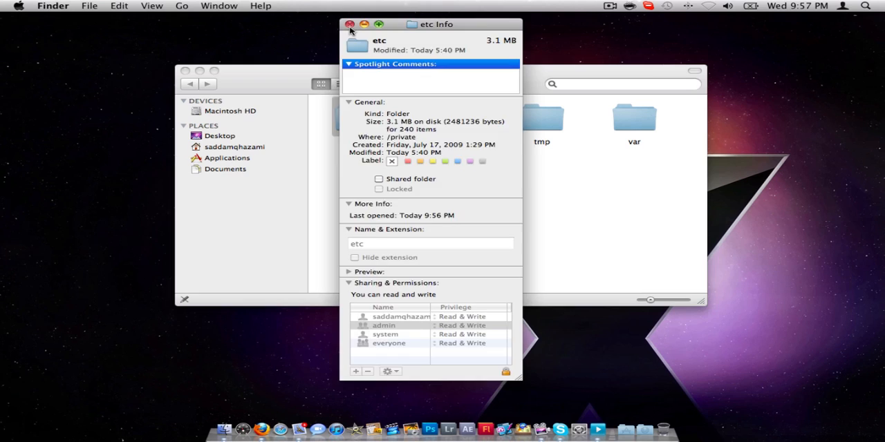
left_click(348, 22)
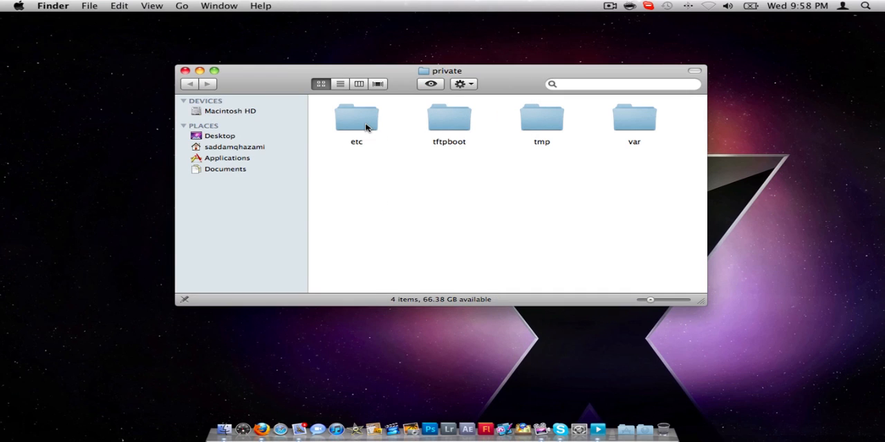
Enter the etc folder and bring up actions for the hosts file
double_click(356, 117)
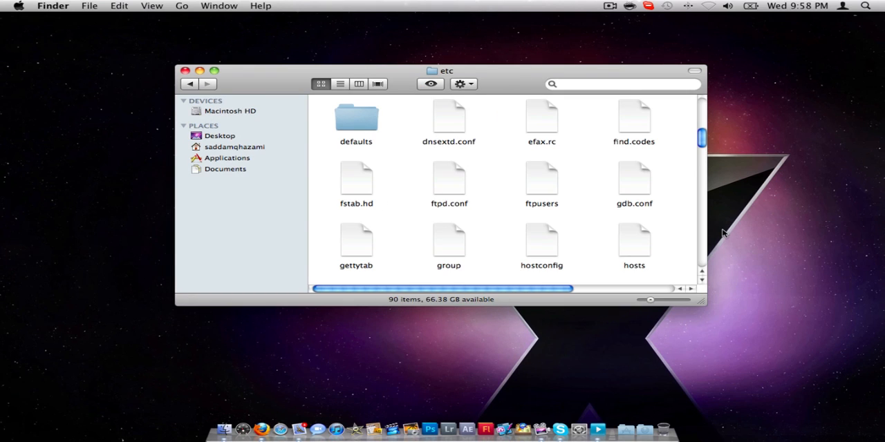
right_click(633, 238)
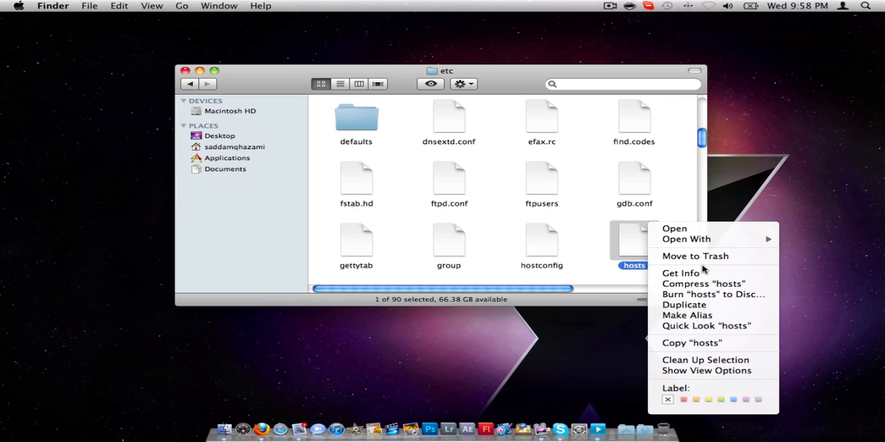
In Get Info for hosts, authenticate and add the Administrators group to its permissions
left_click(680, 274)
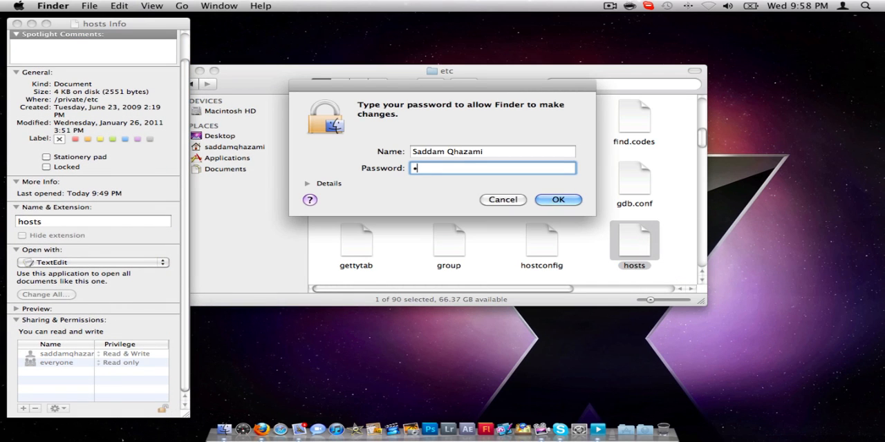
left_click(558, 199)
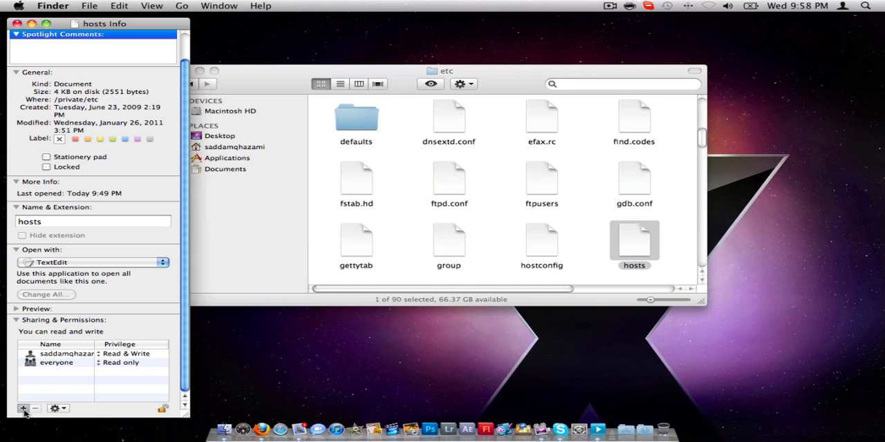
left_click(25, 409)
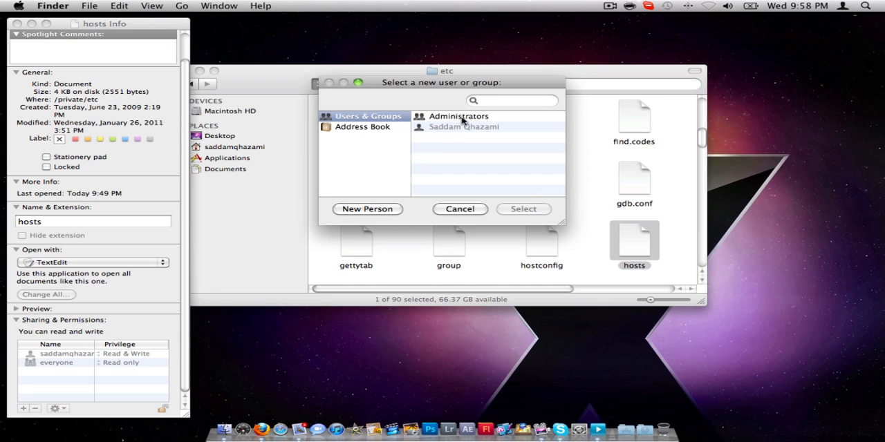
mouse_move(468, 122)
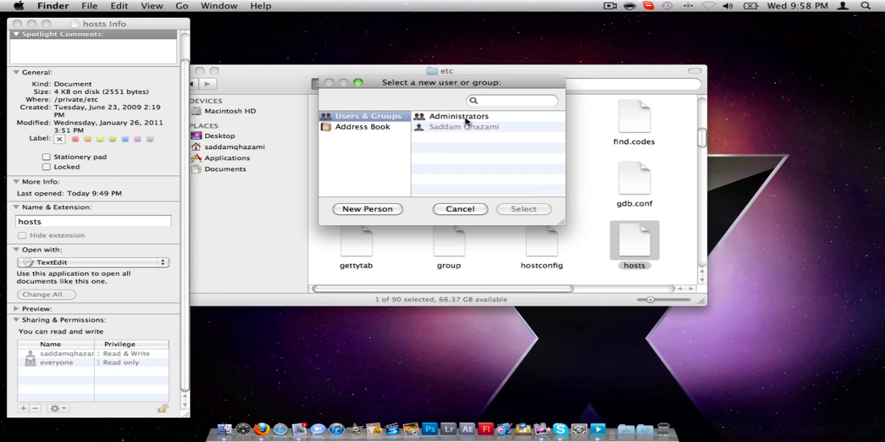
left_click(522, 209)
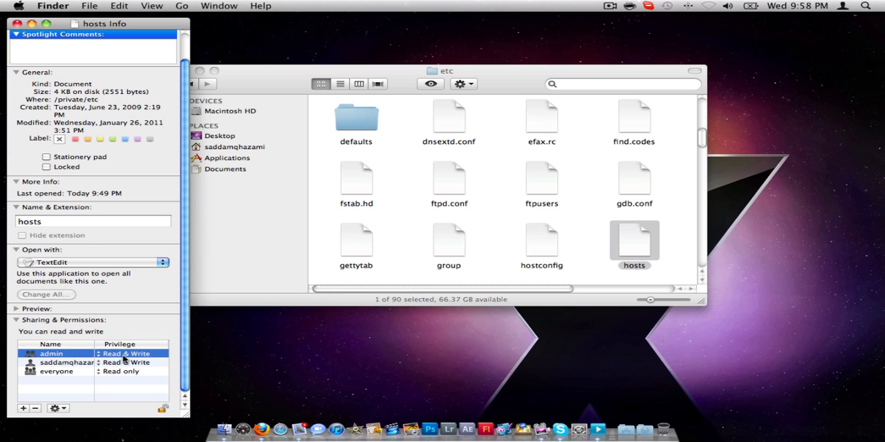
Keep everyone at Read only on hosts, then close the info panel and etc window
left_click(123, 372)
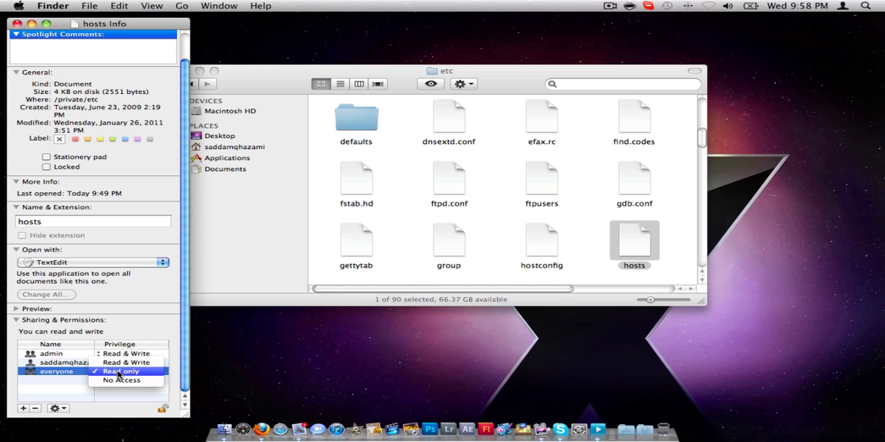
left_click(127, 367)
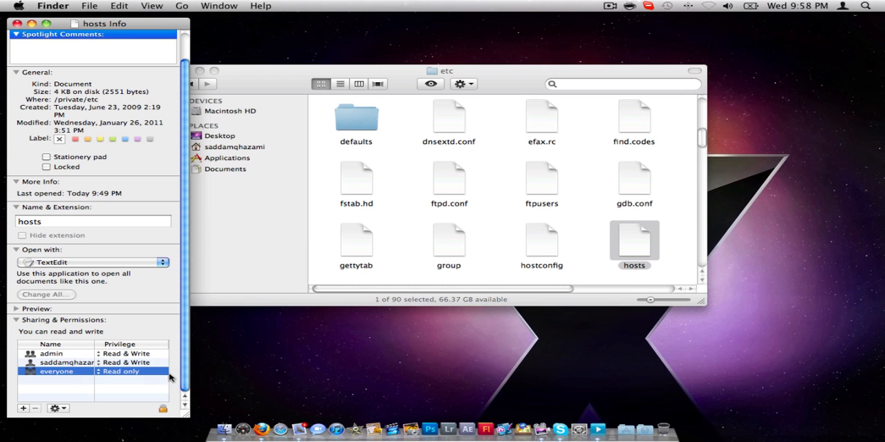
left_click_drag(96, 22, 235, 22)
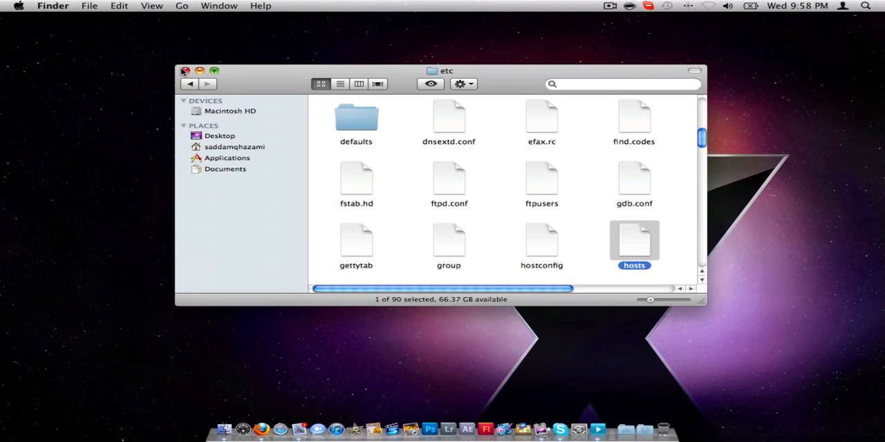
left_click(22, 5)
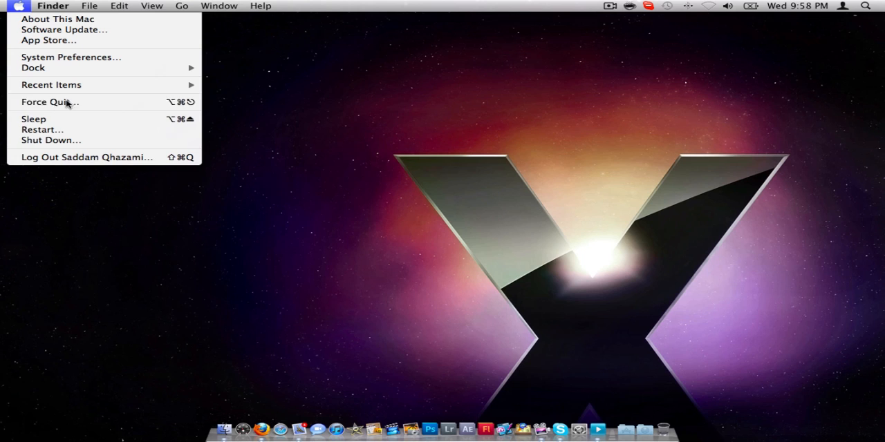